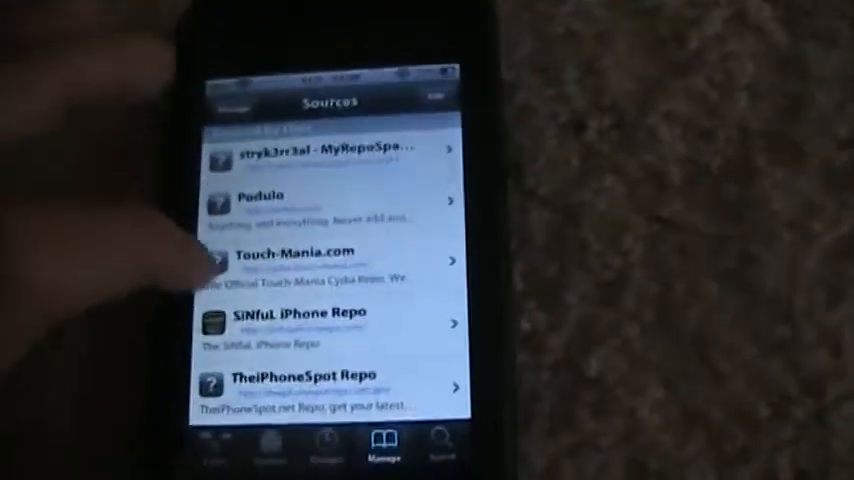
Add a new Cydia source and begin typing the repository URL
{"action": "scroll", "scroll_direction": "down", "scroll_amount": 3}
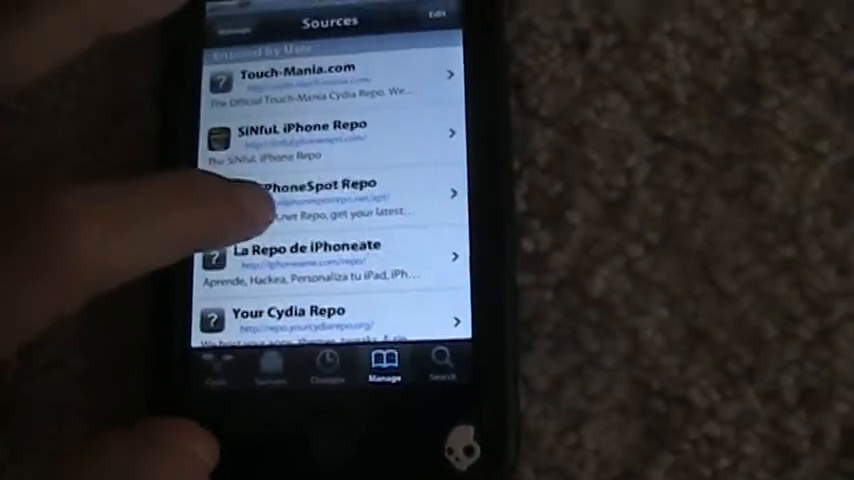
{"action": "left_click", "coordinate": [310, 192]}
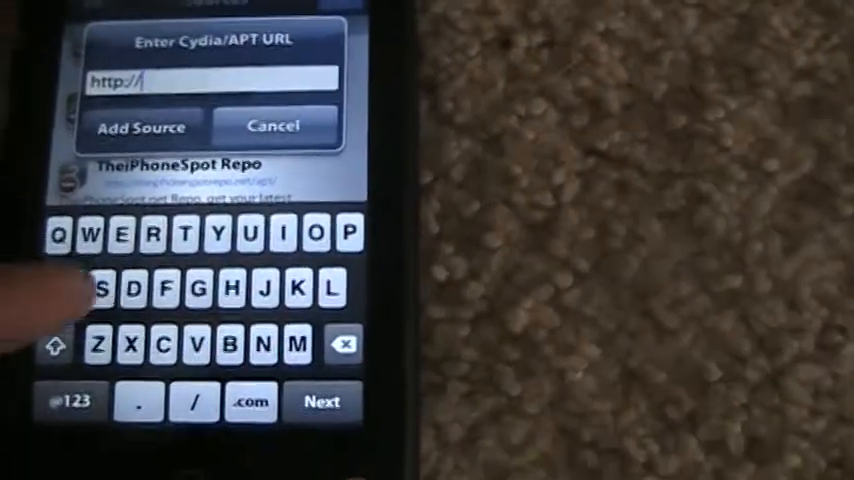
{"action": "type", "text": "t"}
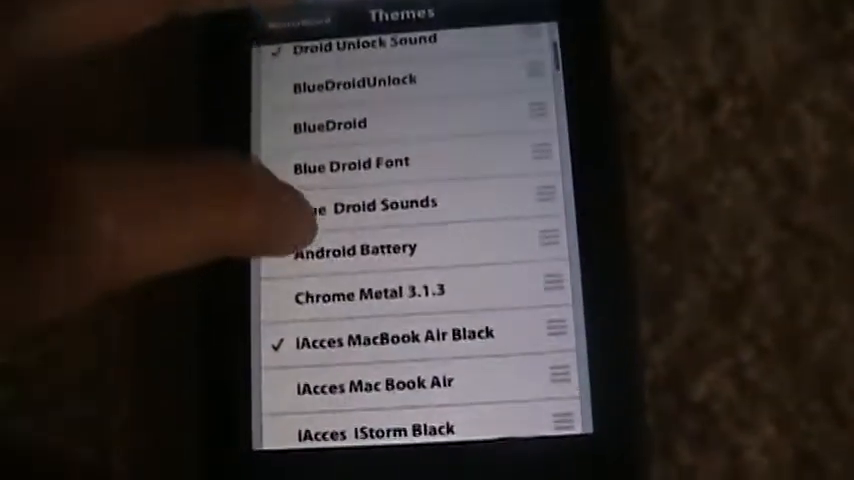
Scroll the WinterBoard Select Themes list down toward MyStrings
{"action": "scroll", "scroll_direction": "down", "scroll_amount": 3}
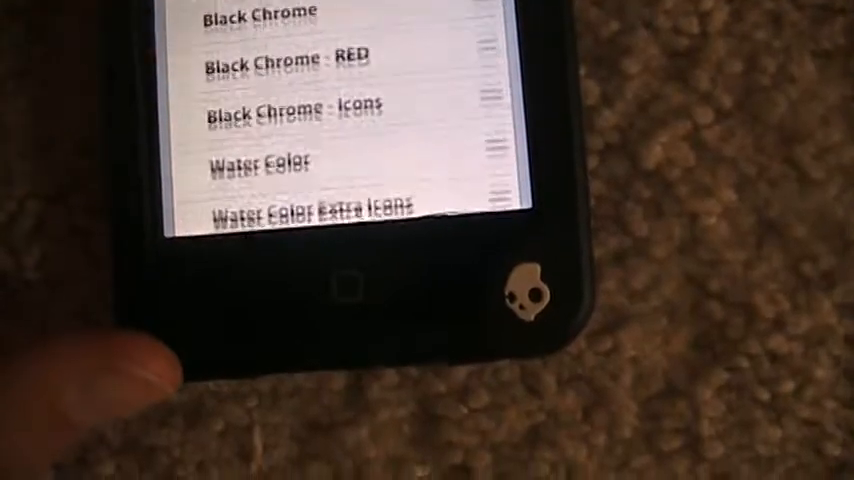
{"action": "scroll", "scroll_direction": "down", "scroll_amount": 3}
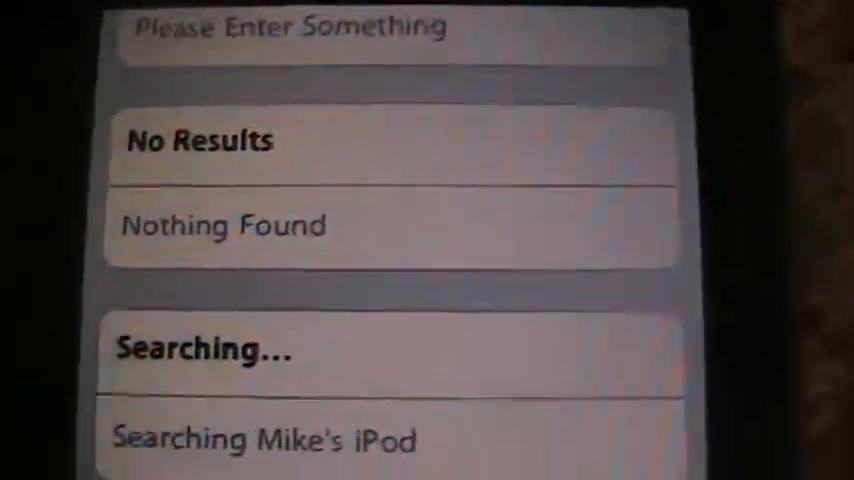
Scroll through the MyStrings Search fields like No Results and Searching…
{"action": "scroll", "scroll_direction": "down", "scroll_amount": 3}
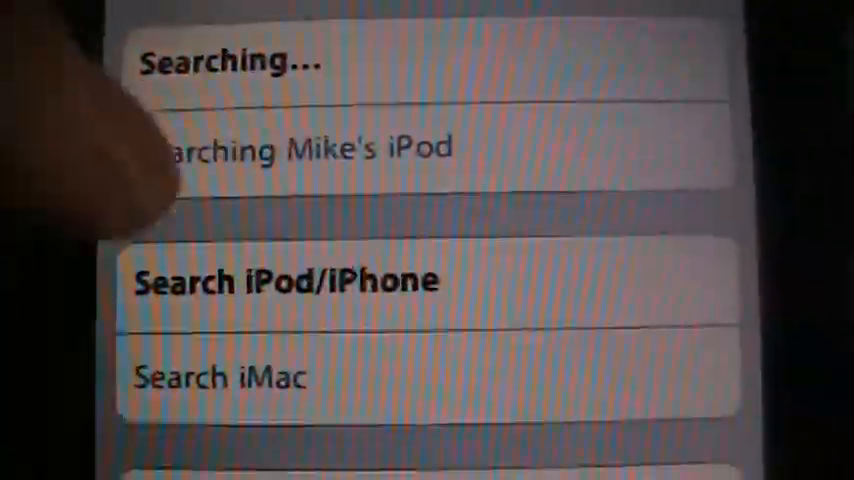
{"action": "scroll", "scroll_direction": "down", "scroll_amount": 3}
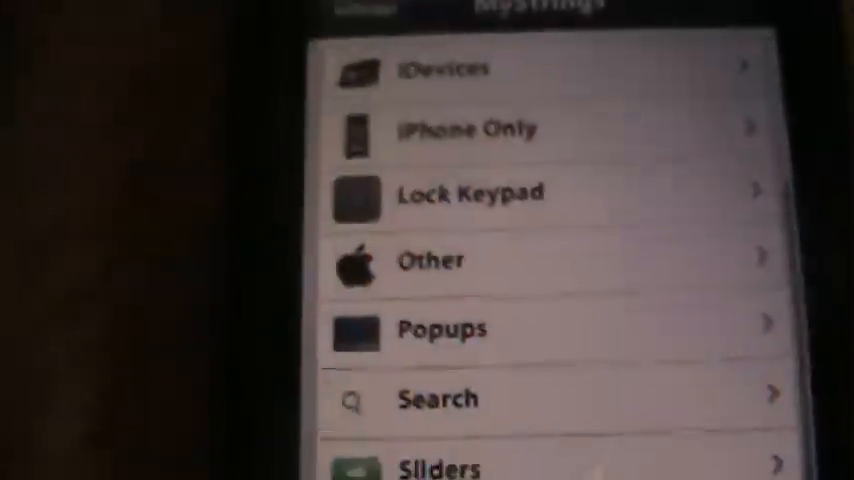
Scroll the iDevices page showing iPod Logo "Mike's iPod" and iPod "Mike's Music"
{"action": "scroll", "scroll_direction": "down", "scroll_amount": 3}
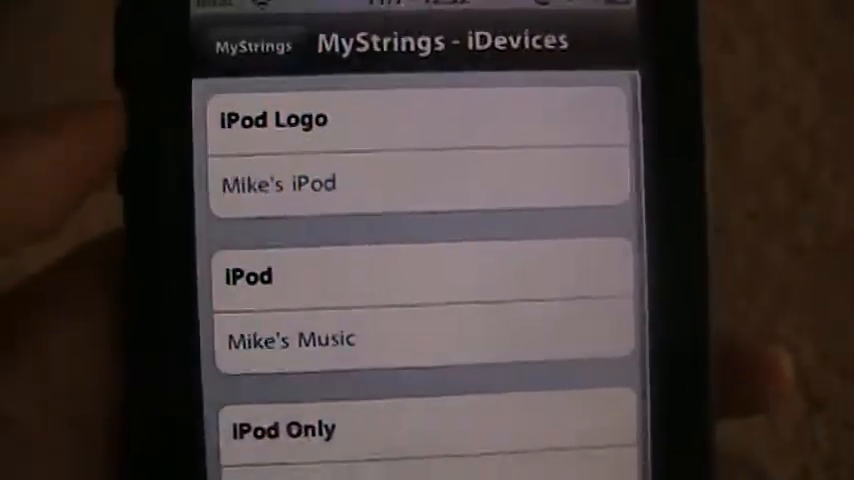
{"action": "scroll", "scroll_direction": "down", "scroll_amount": 3}
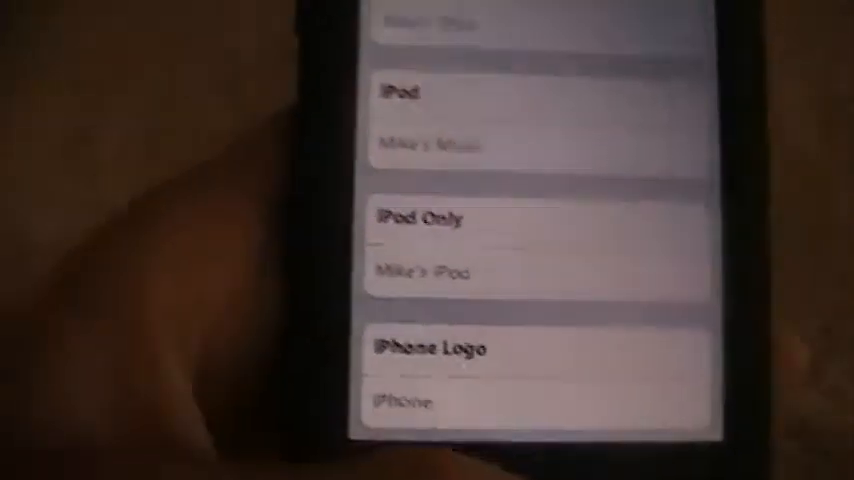